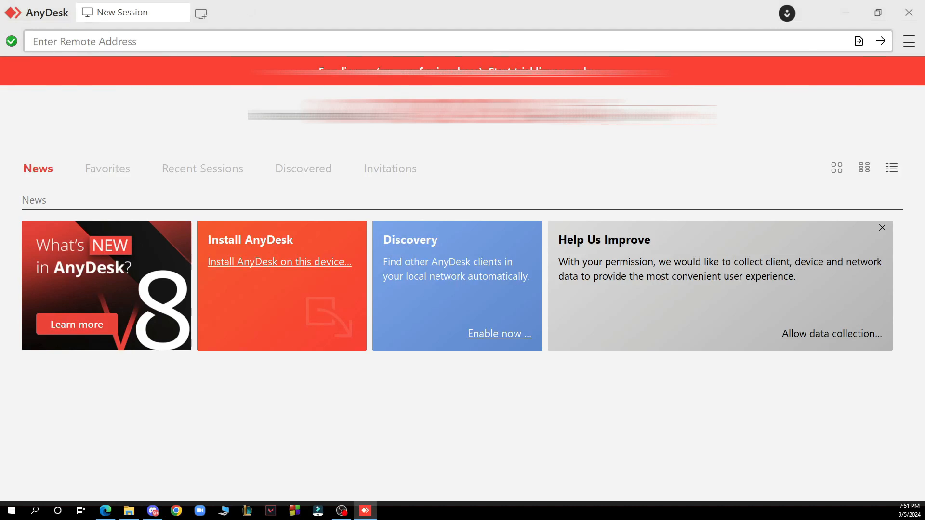
mouse_move(384, 10)
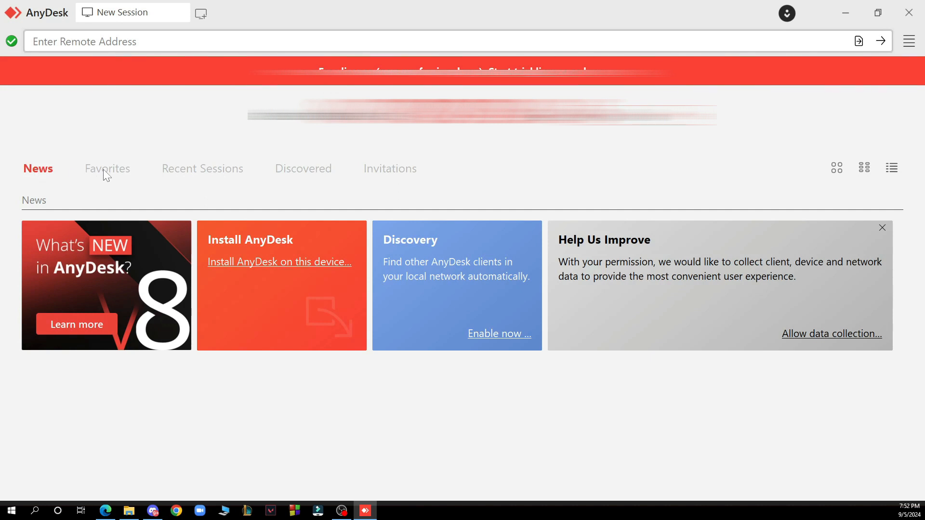
mouse_move(393, 178)
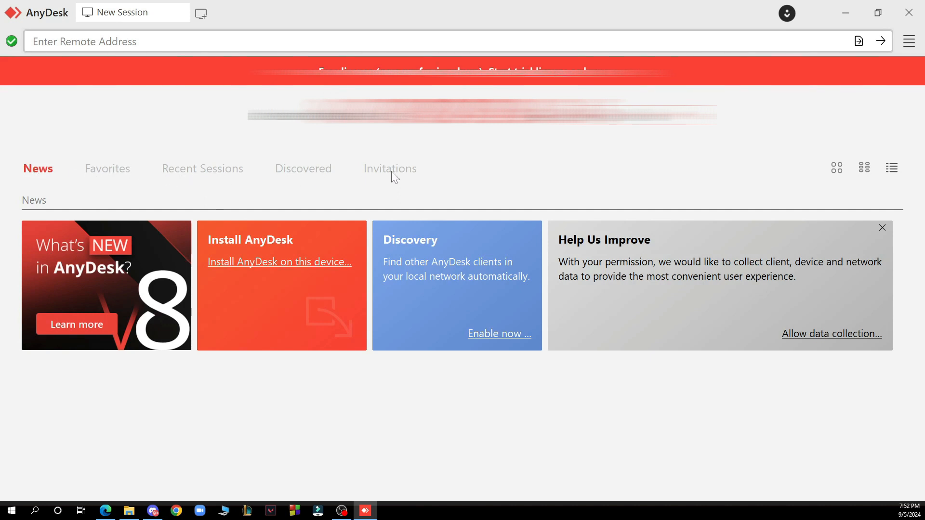
left_click(907, 41)
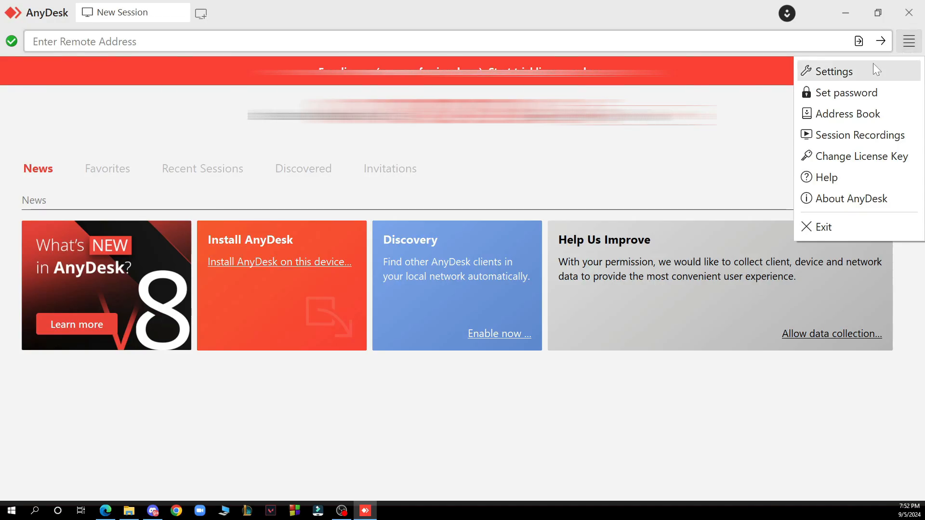
left_click(768, 133)
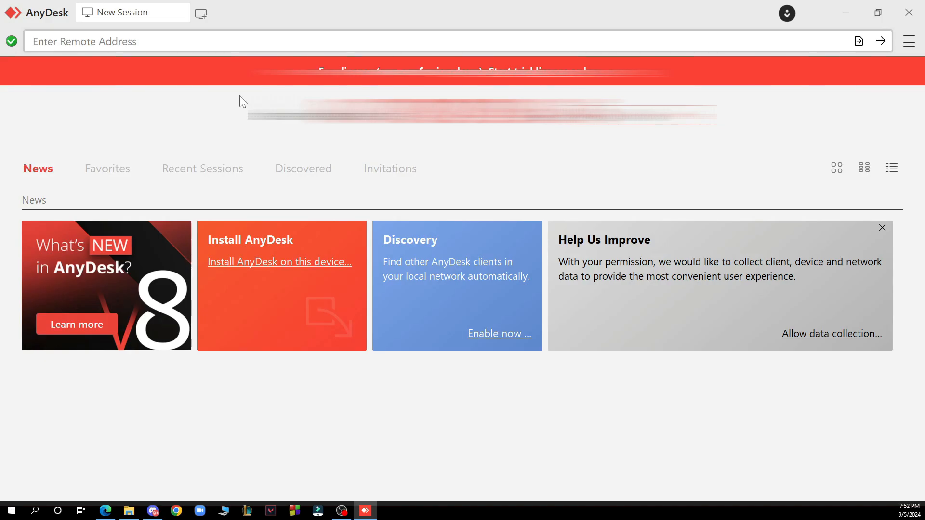
mouse_move(877, 13)
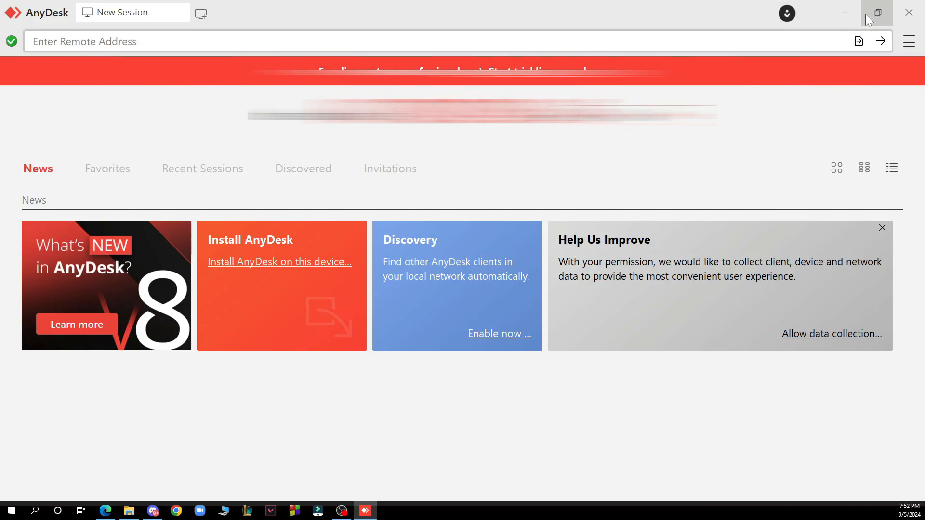
mouse_move(344, 6)
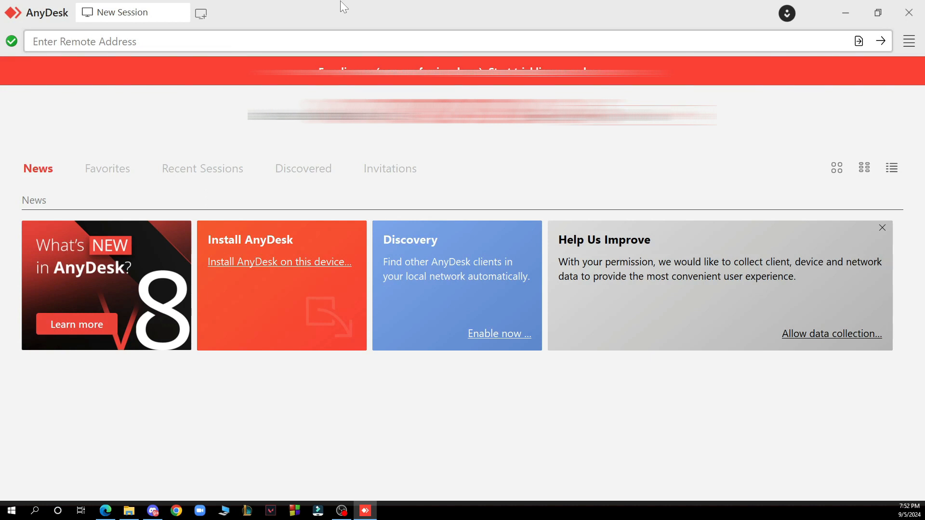
mouse_move(877, 12)
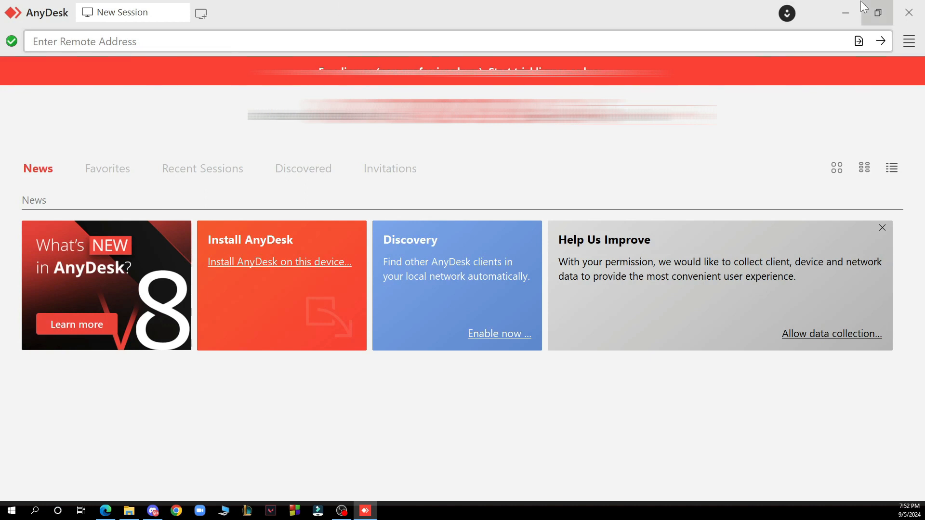
mouse_move(909, 11)
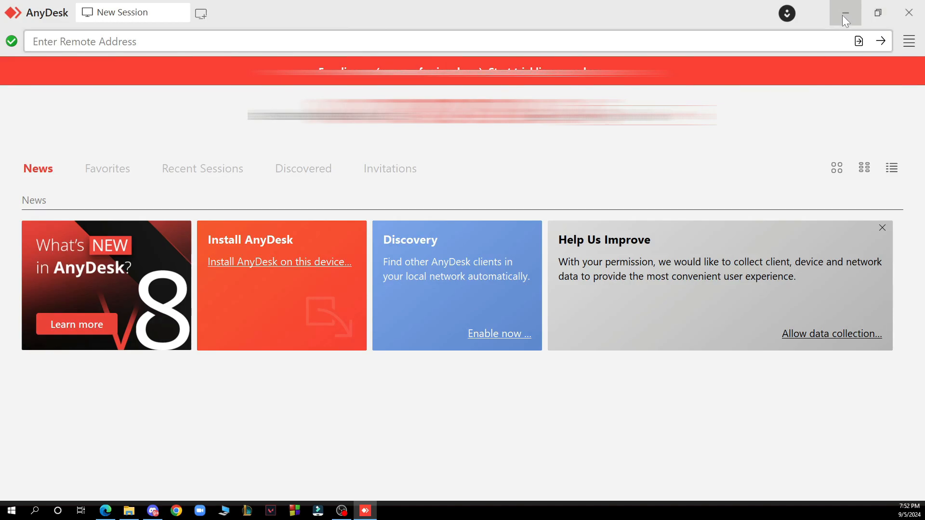
mouse_move(784, 77)
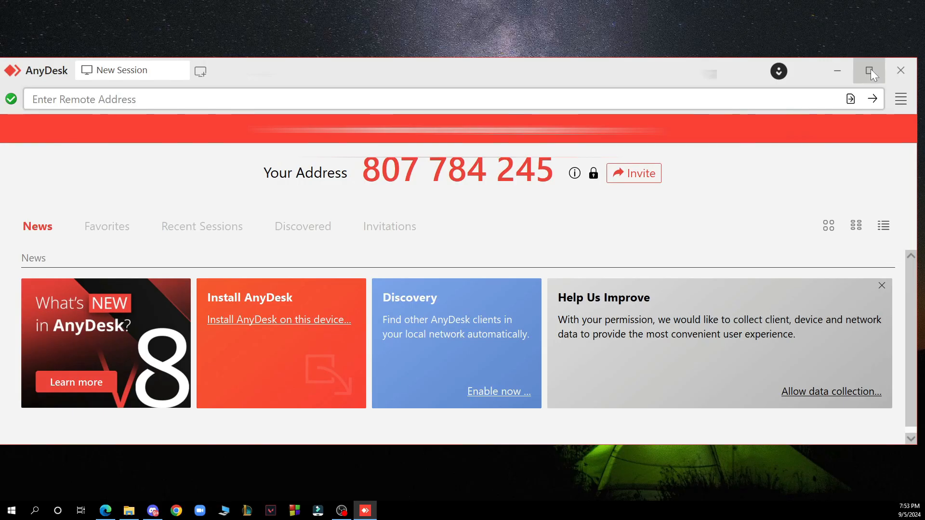
left_click(869, 70)
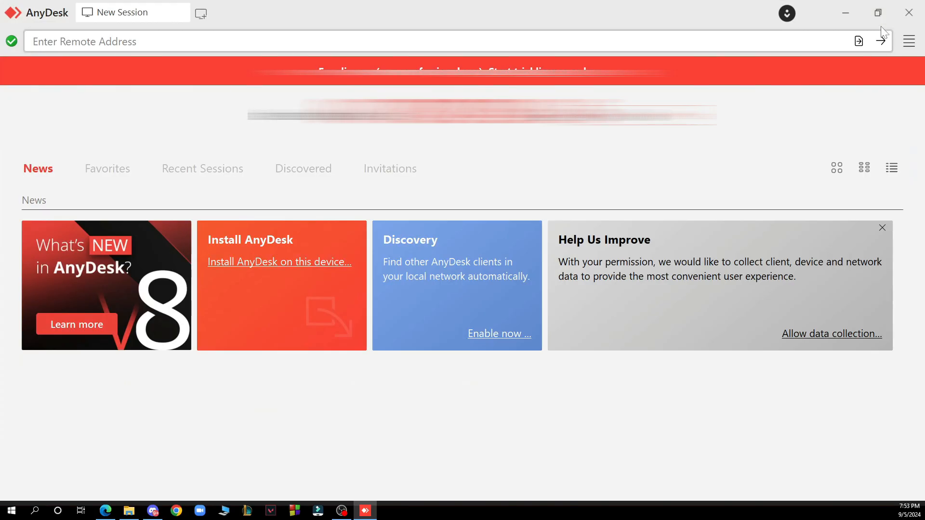
left_click(876, 12)
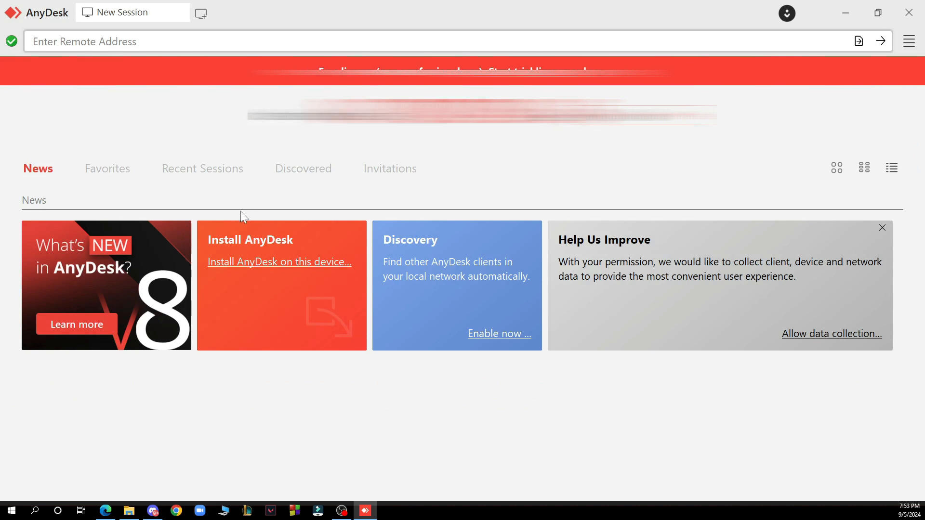
mouse_move(237, 220)
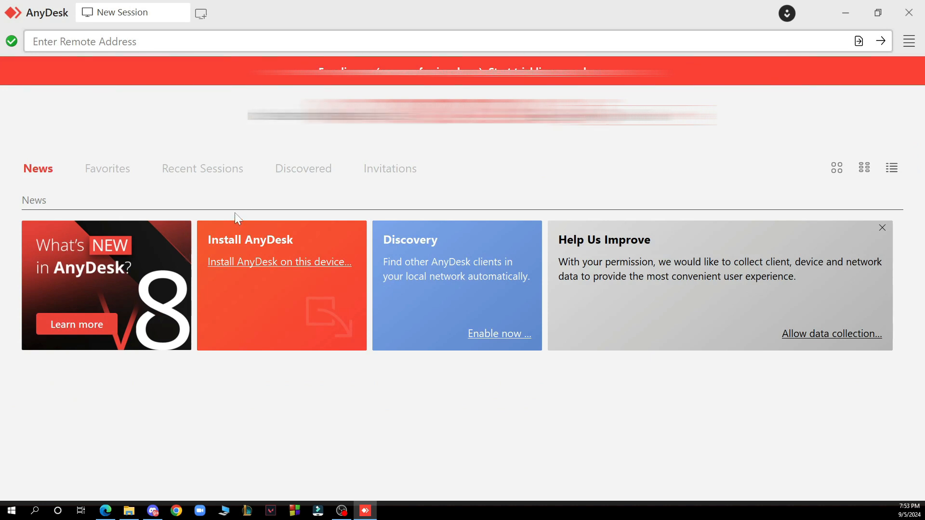